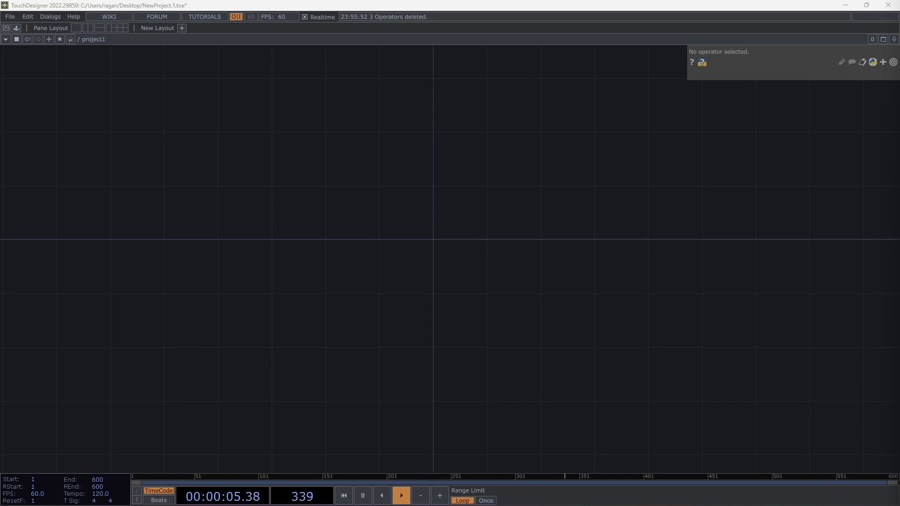
Search the OP Create Dialog for 'mov' and place moviefilein1, a Movie File In TOP.
{"action": "left_click", "coordinate": [448, 264]}
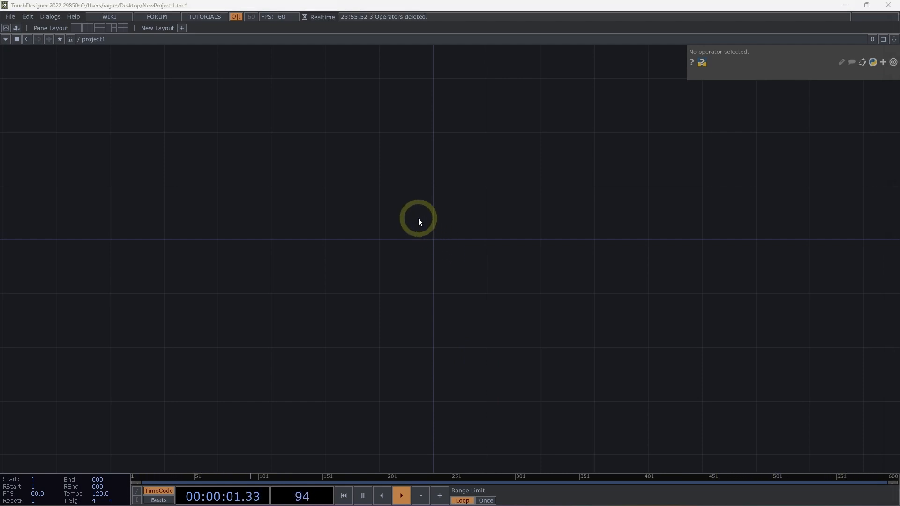
{"action": "double_click", "coordinate": [418, 218]}
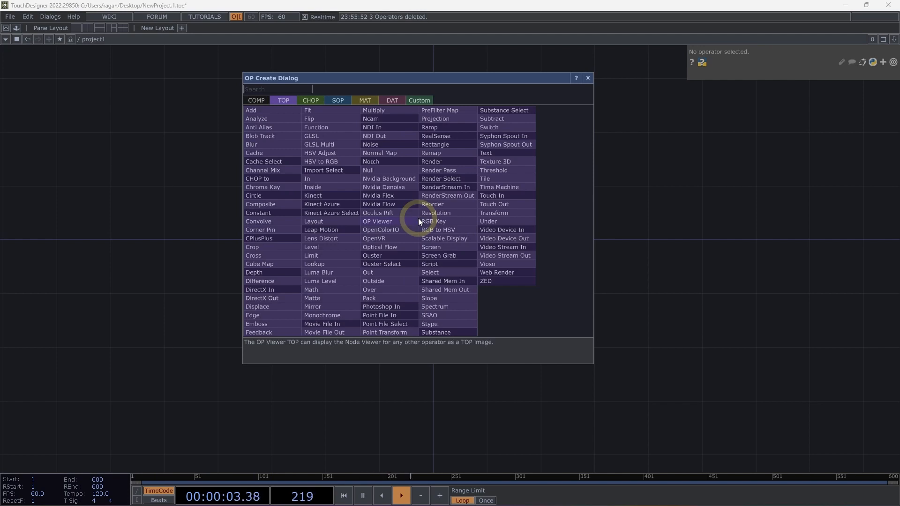
{"action": "type", "text": "move"}
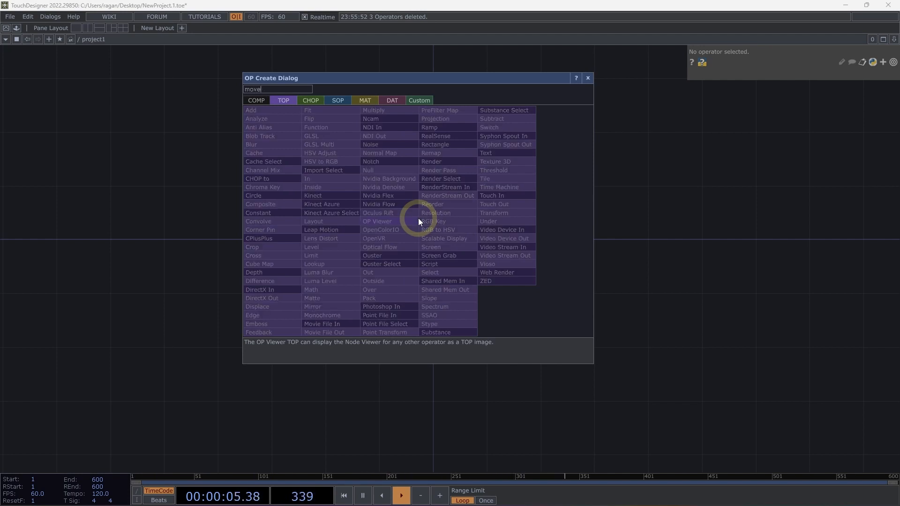
{"action": "mouse_move", "coordinate": [322, 324]}
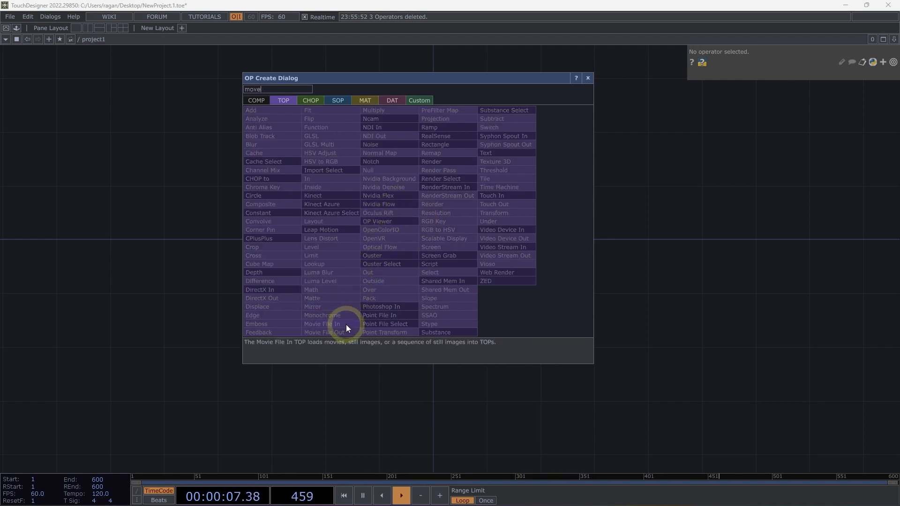
{"action": "key", "text": "BackSpace"}
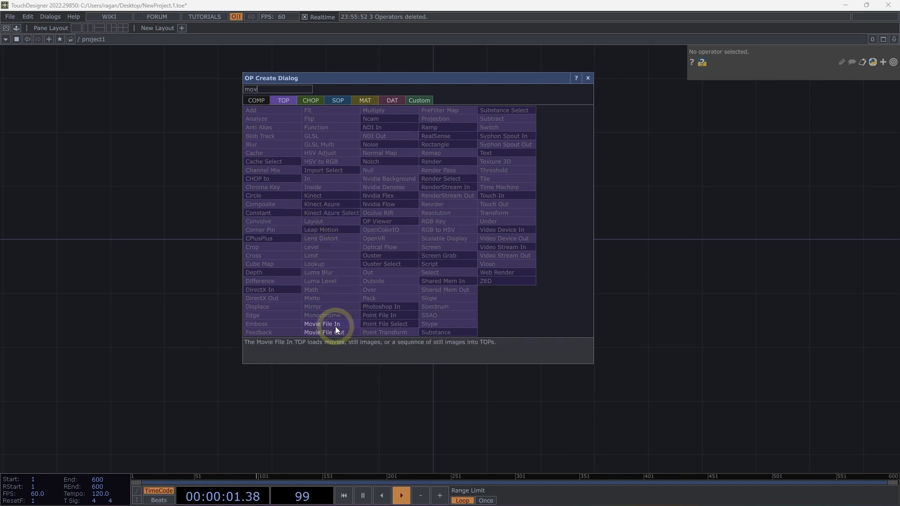
{"action": "left_click", "coordinate": [322, 324]}
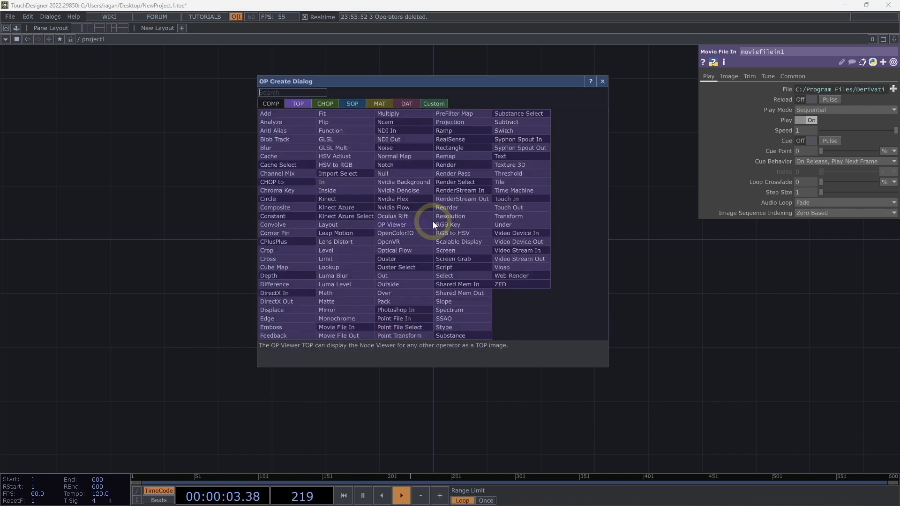
Place a Level TOP and wire moviefilein1's image into level1, checking the wire's options.
{"action": "type", "text": "lev"}
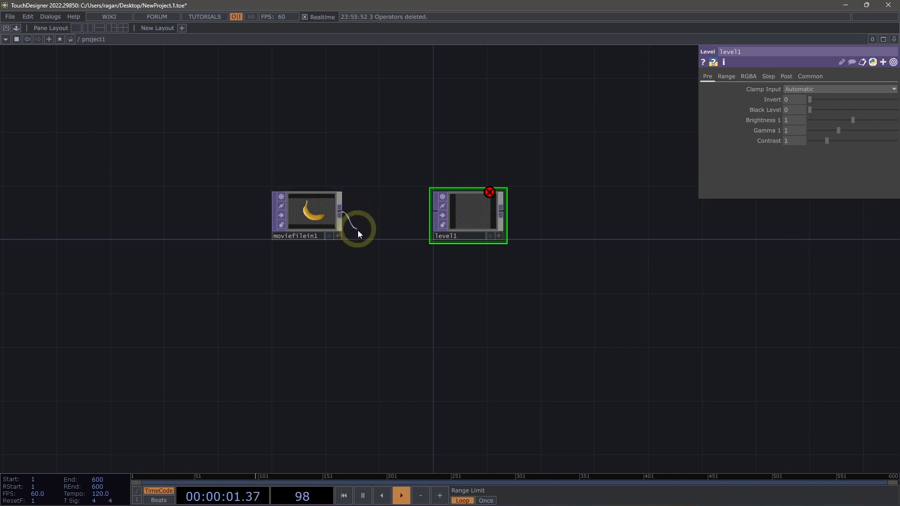
{"action": "left_click_drag", "start_coordinate": [340, 224], "coordinate": [441, 221]}
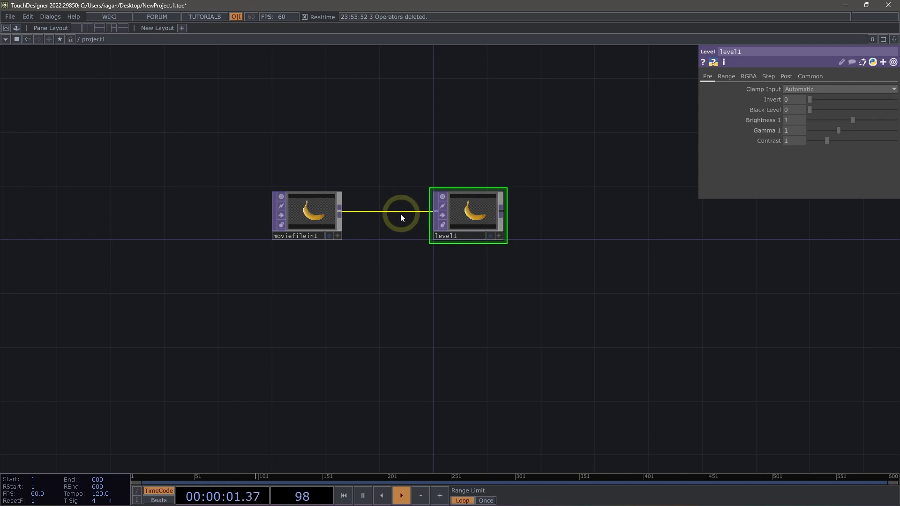
{"action": "right_click", "coordinate": [399, 217]}
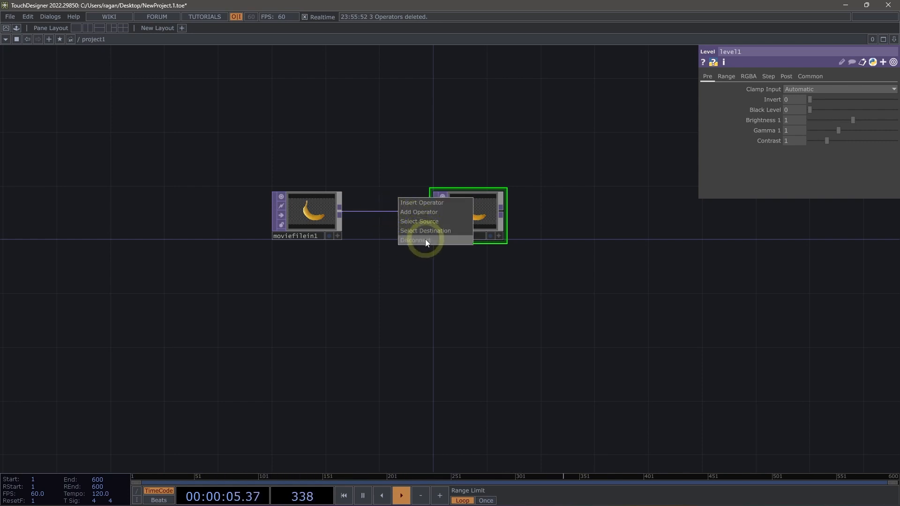
{"action": "left_click", "coordinate": [415, 240]}
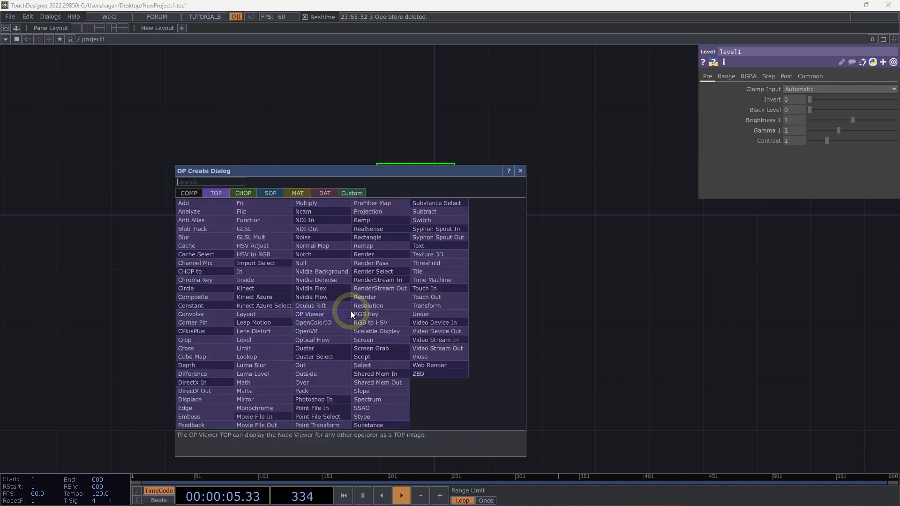
Place LFO, Math and Null CHOPs, wiring lfo1 into math1 into null1.
{"action": "left_click", "coordinate": [242, 192]}
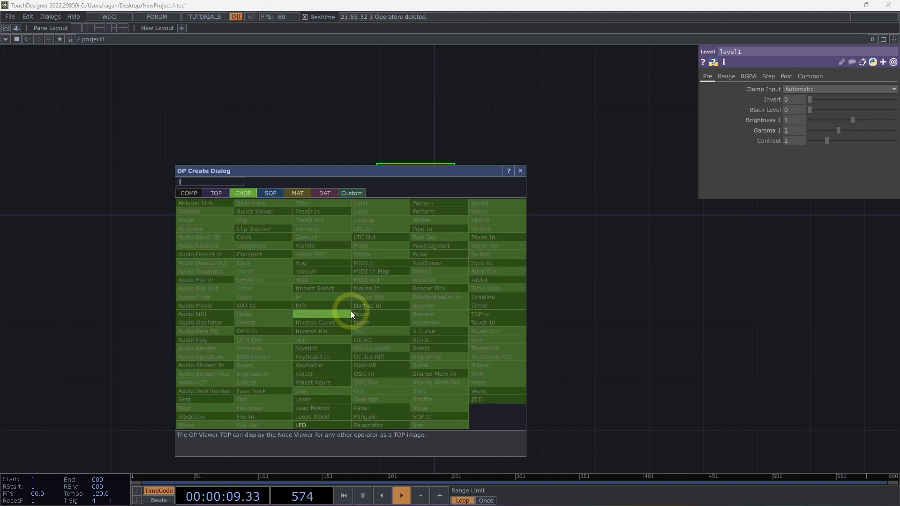
{"action": "mouse_move", "coordinate": [300, 425]}
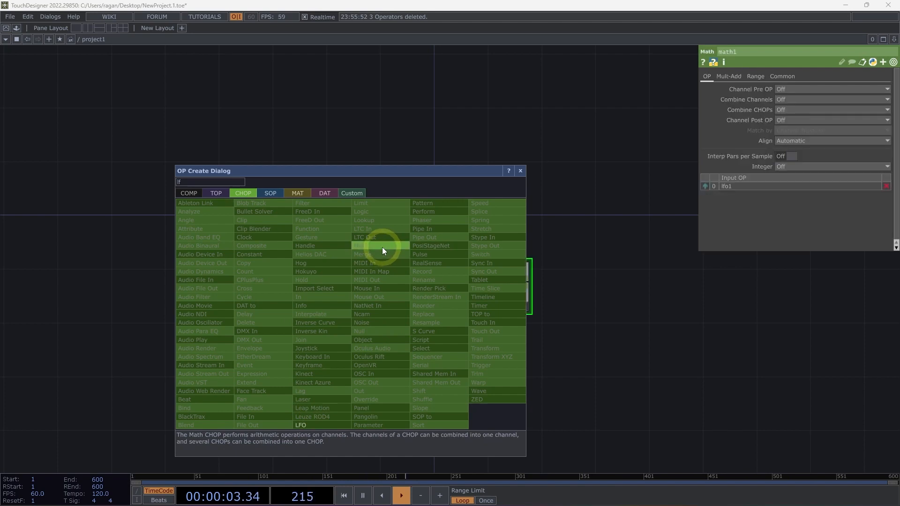
{"action": "mouse_move", "coordinate": [386, 253]}
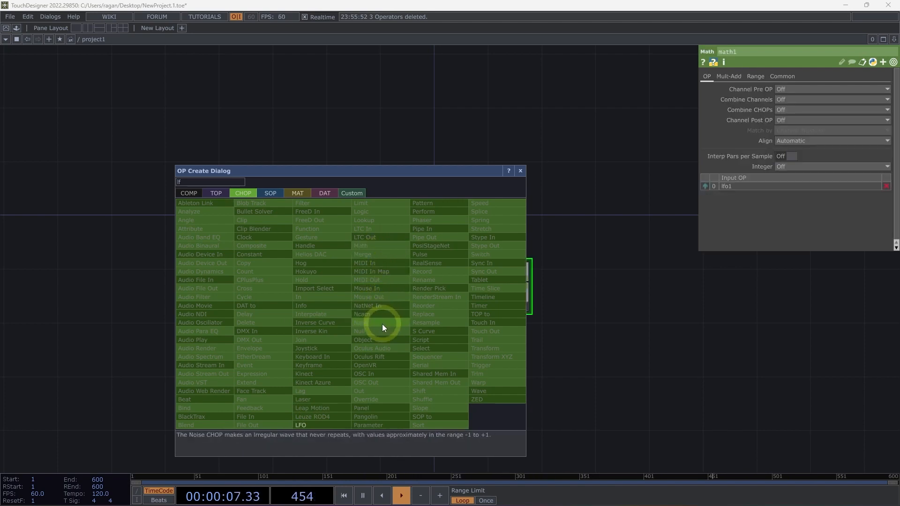
{"action": "left_click", "coordinate": [361, 323]}
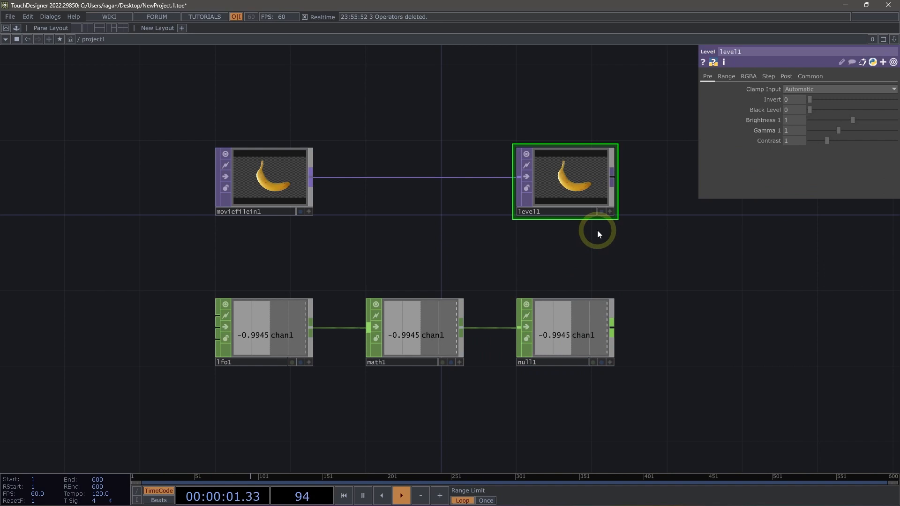
{"action": "mouse_move", "coordinate": [650, 183]}
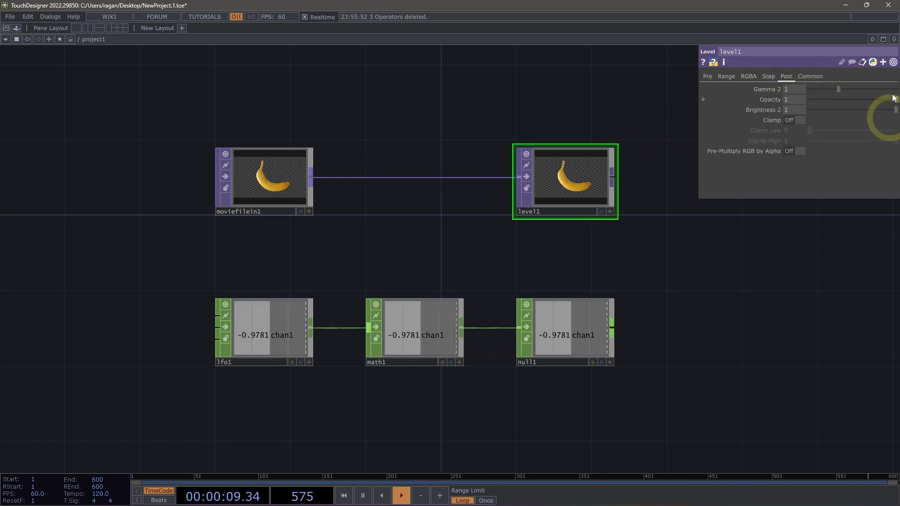
Drag level1's Opacity slider down on the Post page to dim the banana.
{"action": "left_click_drag", "start_coordinate": [821, 99], "coordinate": [803, 100]}
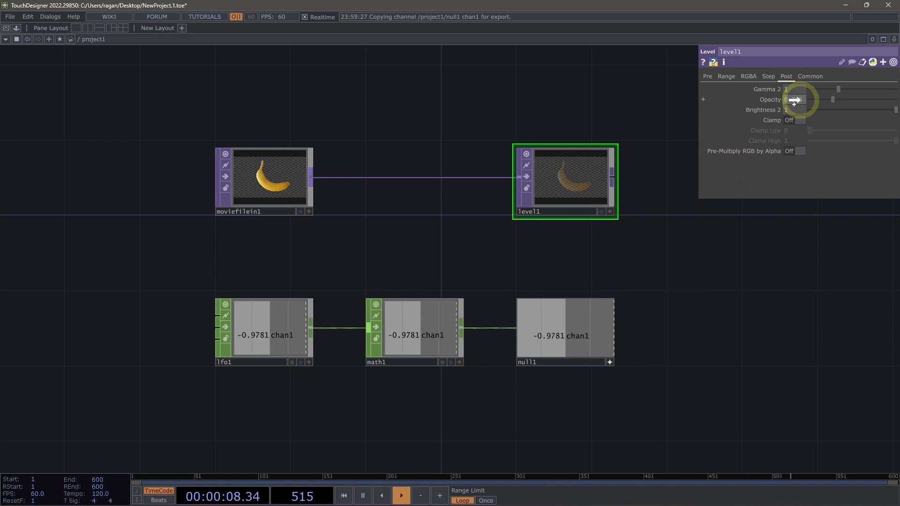
Link null1's channel to level1's Opacity through the parameter's right-click menu.
{"action": "right_click", "coordinate": [795, 99]}
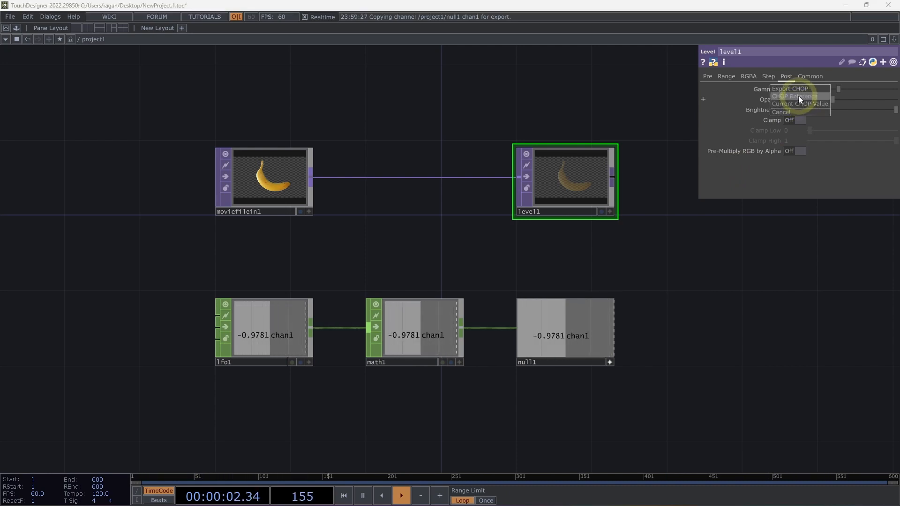
{"action": "left_click", "coordinate": [791, 88]}
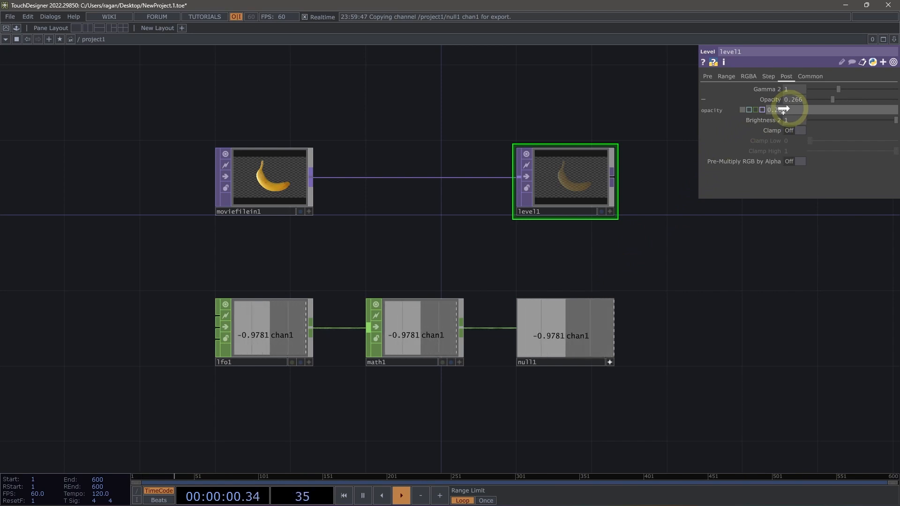
{"action": "right_click", "coordinate": [795, 99]}
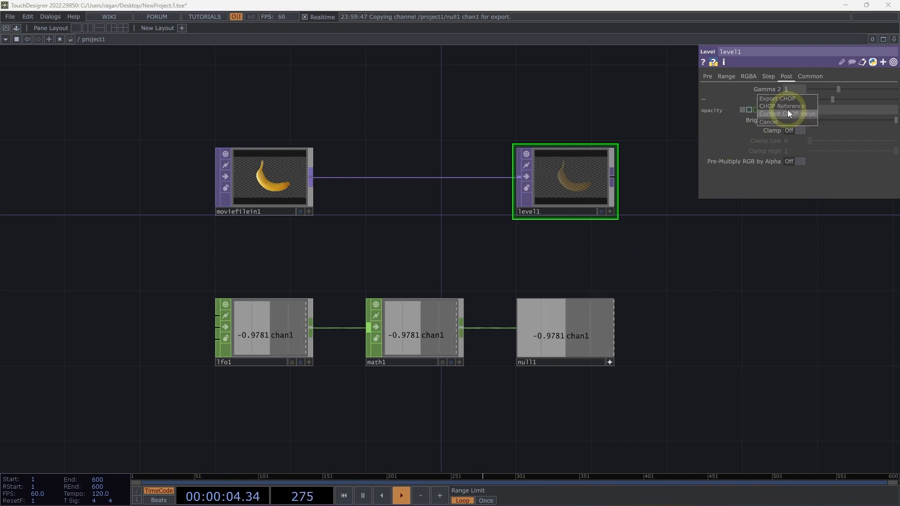
{"action": "left_click", "coordinate": [785, 113]}
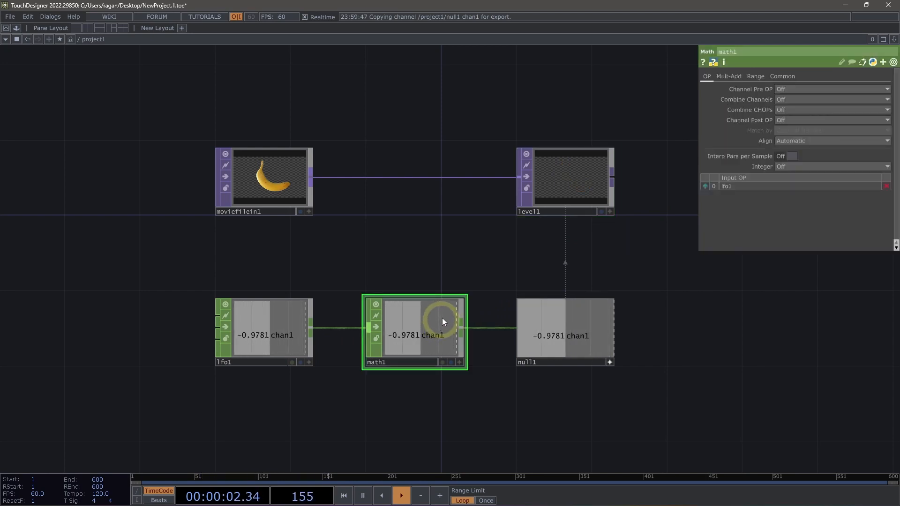
Set math1's From Range to -1 and 1, keeping To Range at 0 and 1.
{"action": "left_click", "coordinate": [755, 76]}
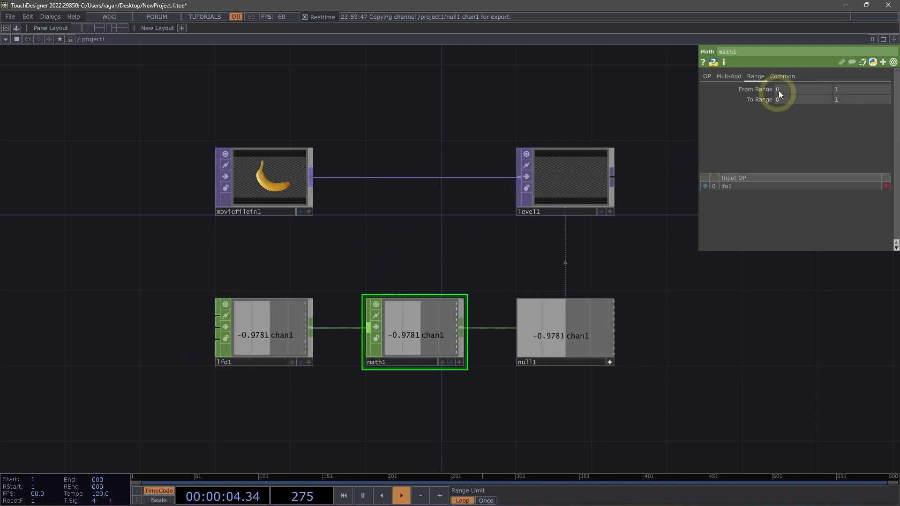
{"action": "type", "text": "-1"}
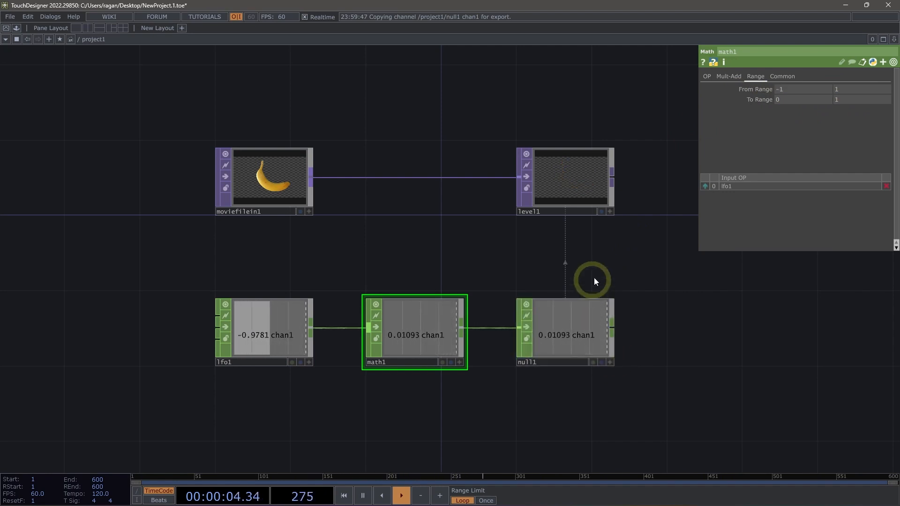
{"action": "mouse_move", "coordinate": [636, 267]}
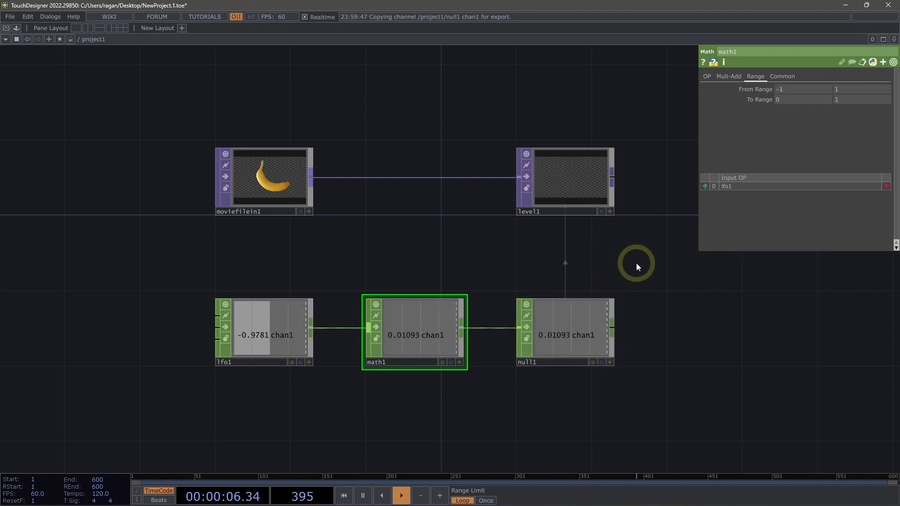
{"action": "mouse_move", "coordinate": [670, 270]}
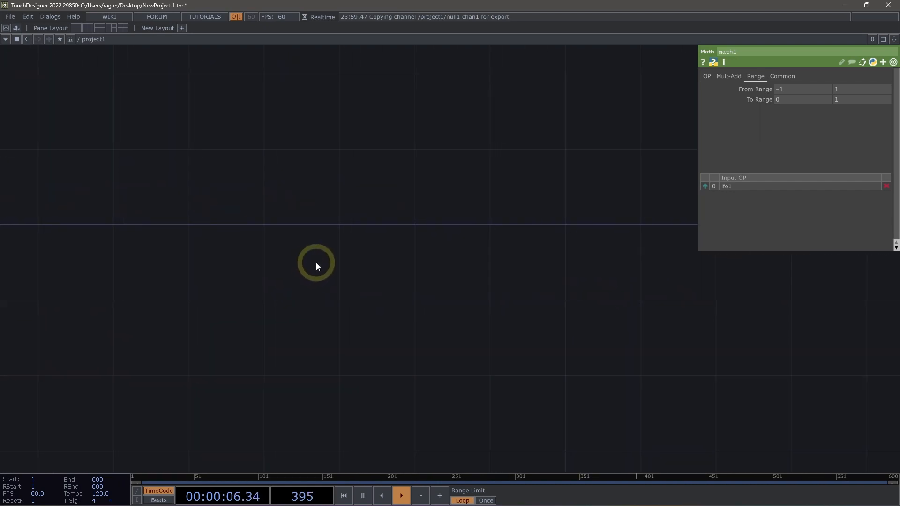
{"action": "mouse_move", "coordinate": [394, 222]}
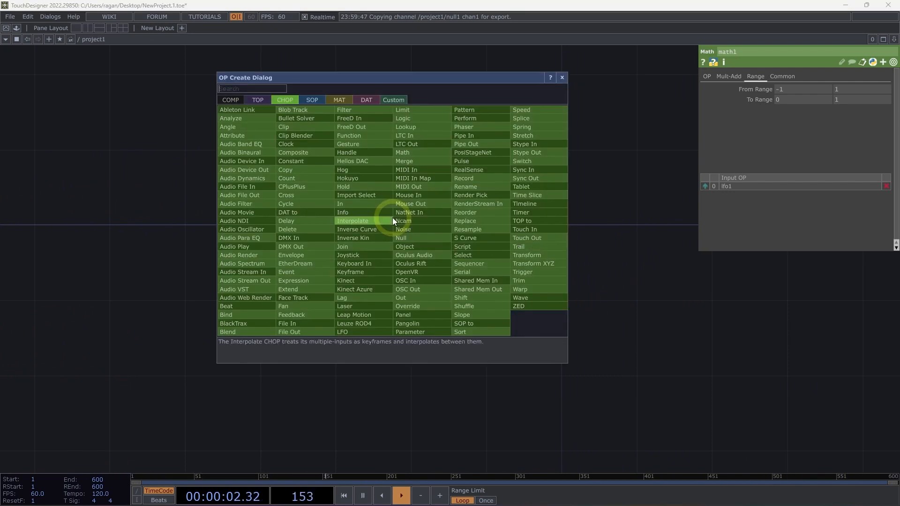
Pick Container from the COMP family to place container1.
{"action": "left_click", "coordinate": [230, 99]}
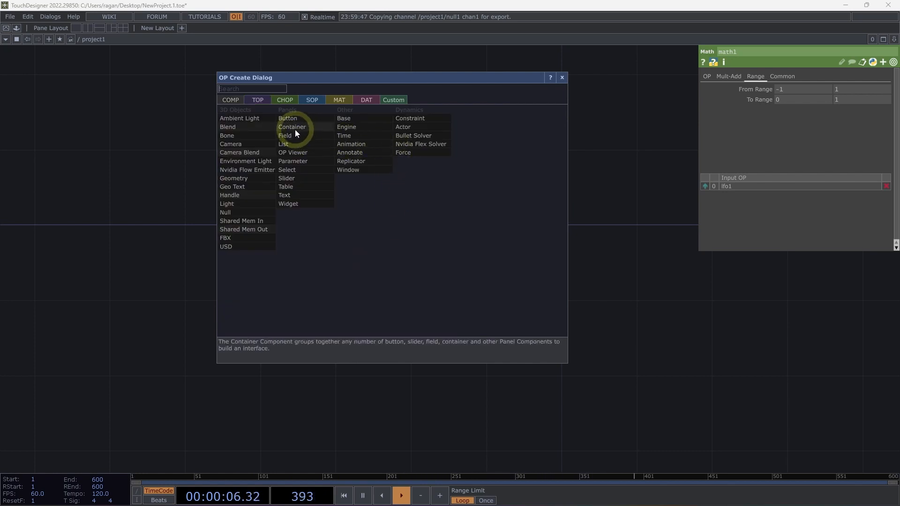
{"action": "left_click", "coordinate": [292, 127]}
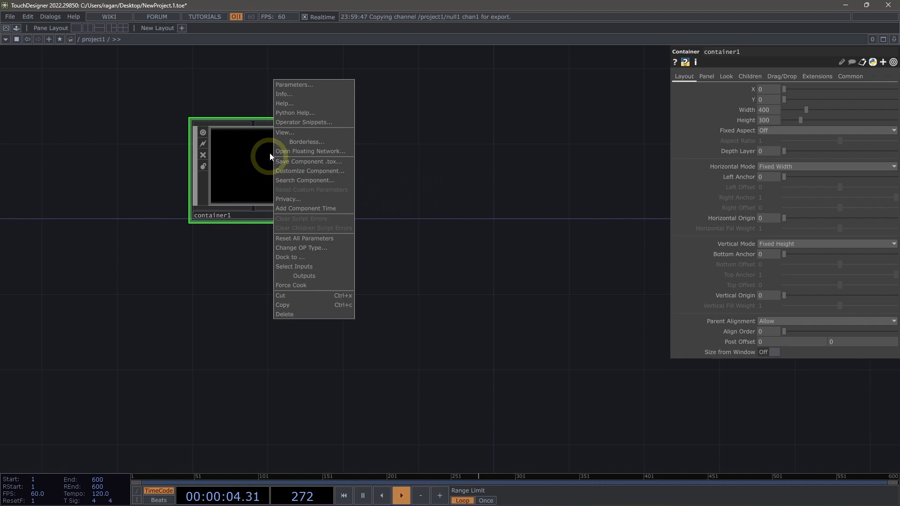
Open container1's panel in a floating window and drag slider1's handle to test it.
{"action": "left_click", "coordinate": [310, 151]}
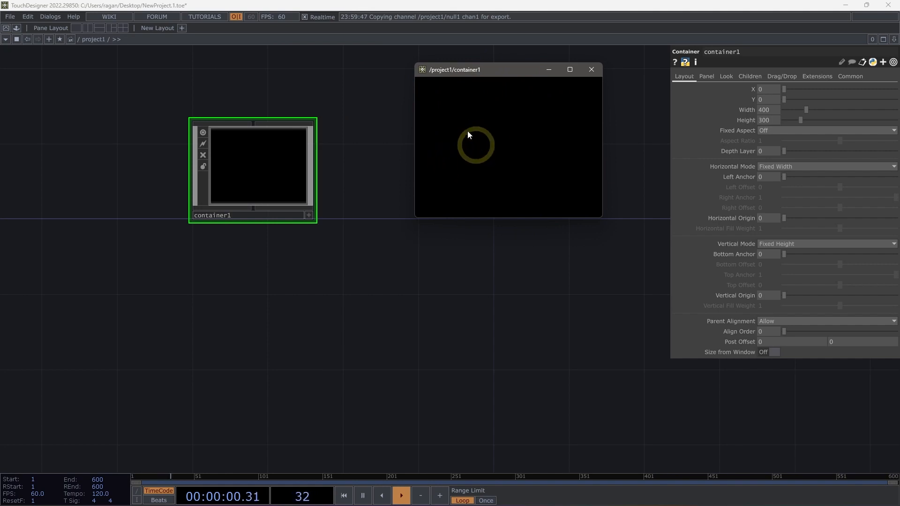
{"action": "mouse_move", "coordinate": [334, 302]}
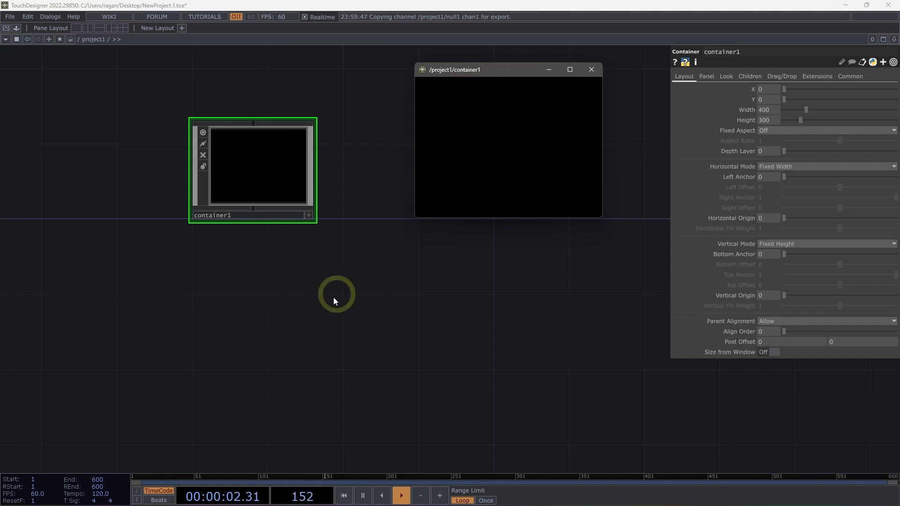
{"action": "mouse_move", "coordinate": [264, 316]}
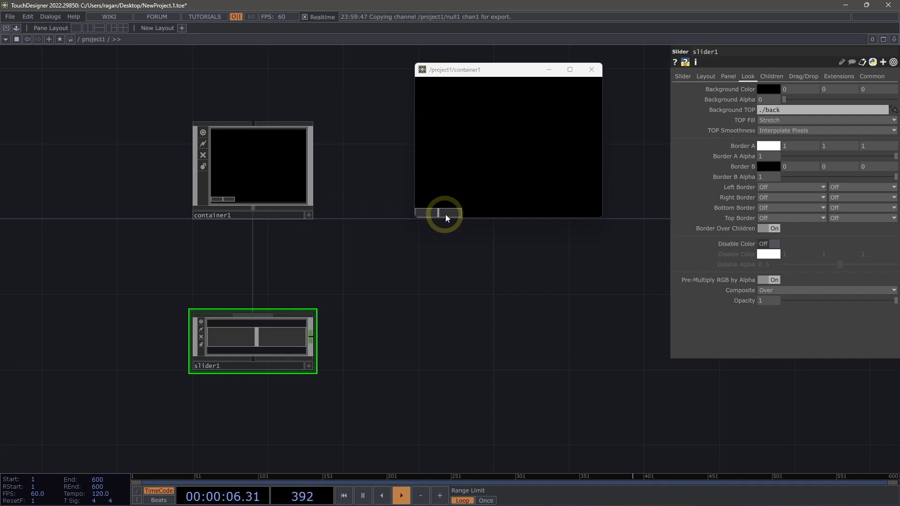
{"action": "left_click_drag", "start_coordinate": [444, 213], "coordinate": [429, 212]}
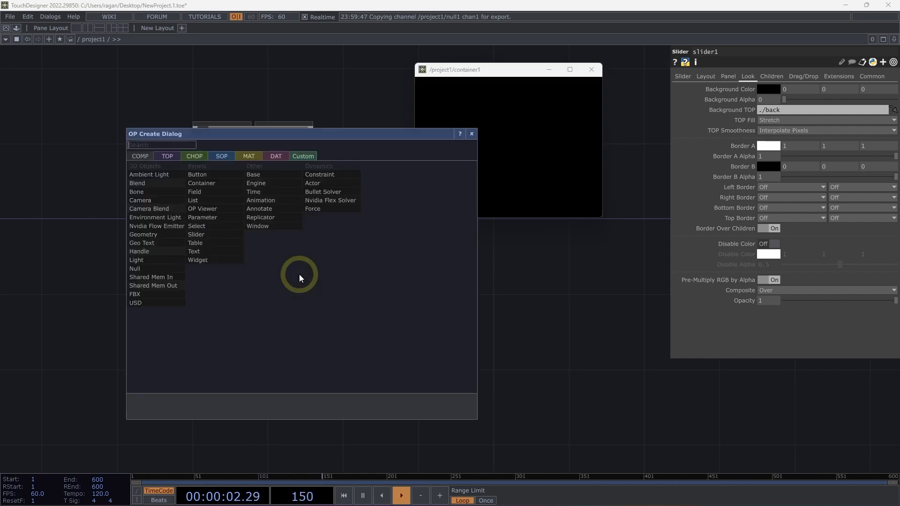
{"action": "mouse_move", "coordinate": [195, 243]}
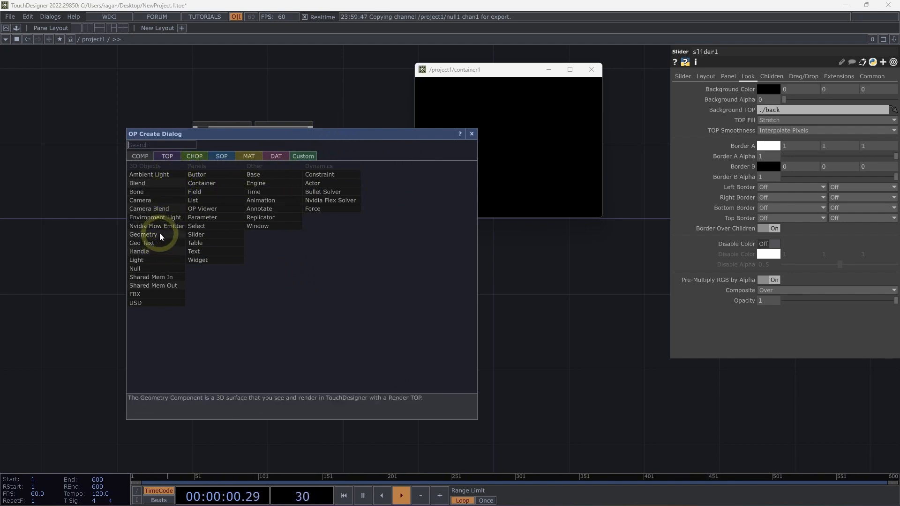
{"action": "mouse_move", "coordinate": [141, 243]}
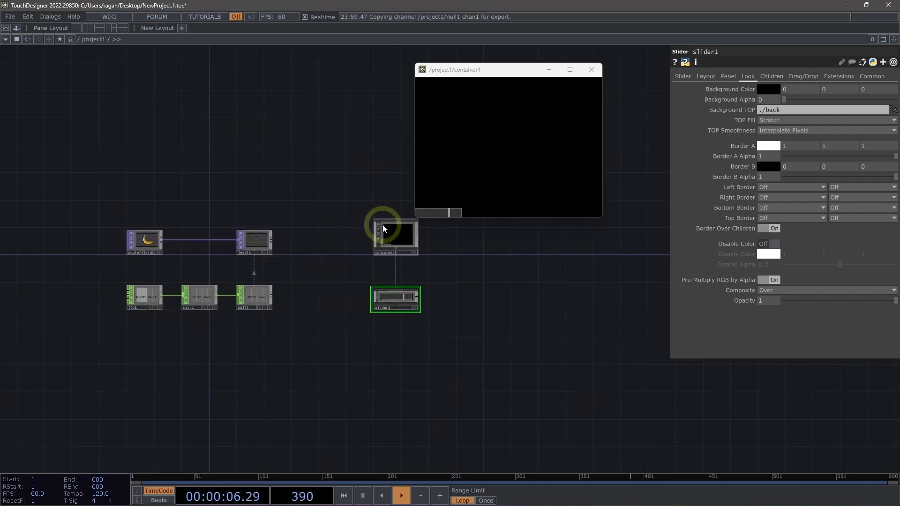
Close the container1 floating viewer window from its top-right corner.
{"action": "left_click", "coordinate": [591, 70]}
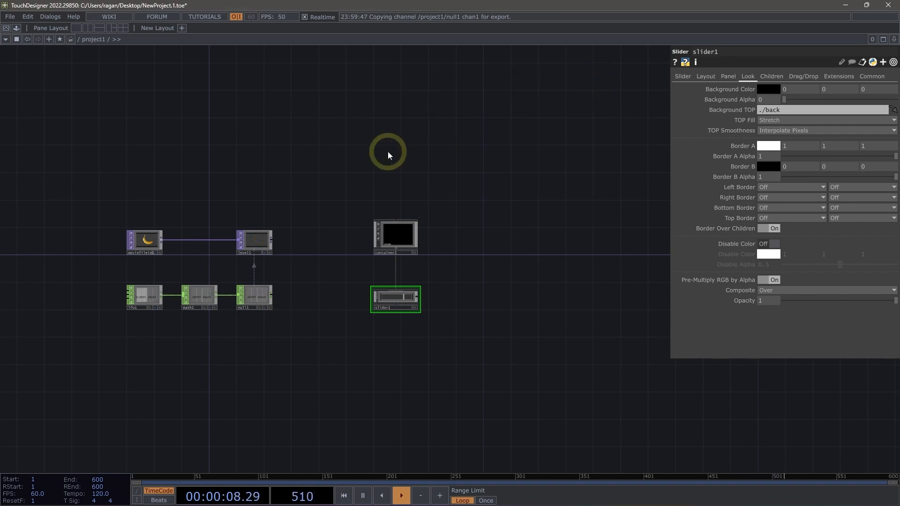